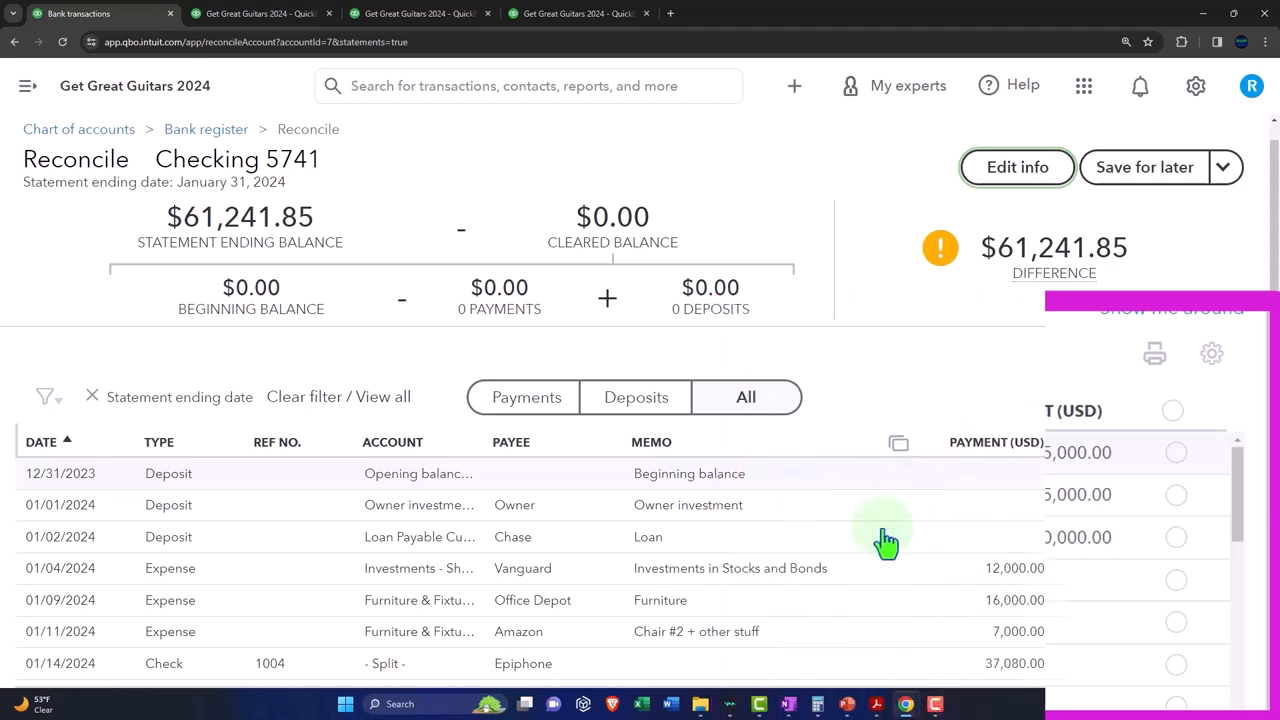
Return to the balance sheet and drill into the 0.00 Payments to deposit amount
{"action": "left_click", "coordinate": [787, 704]}
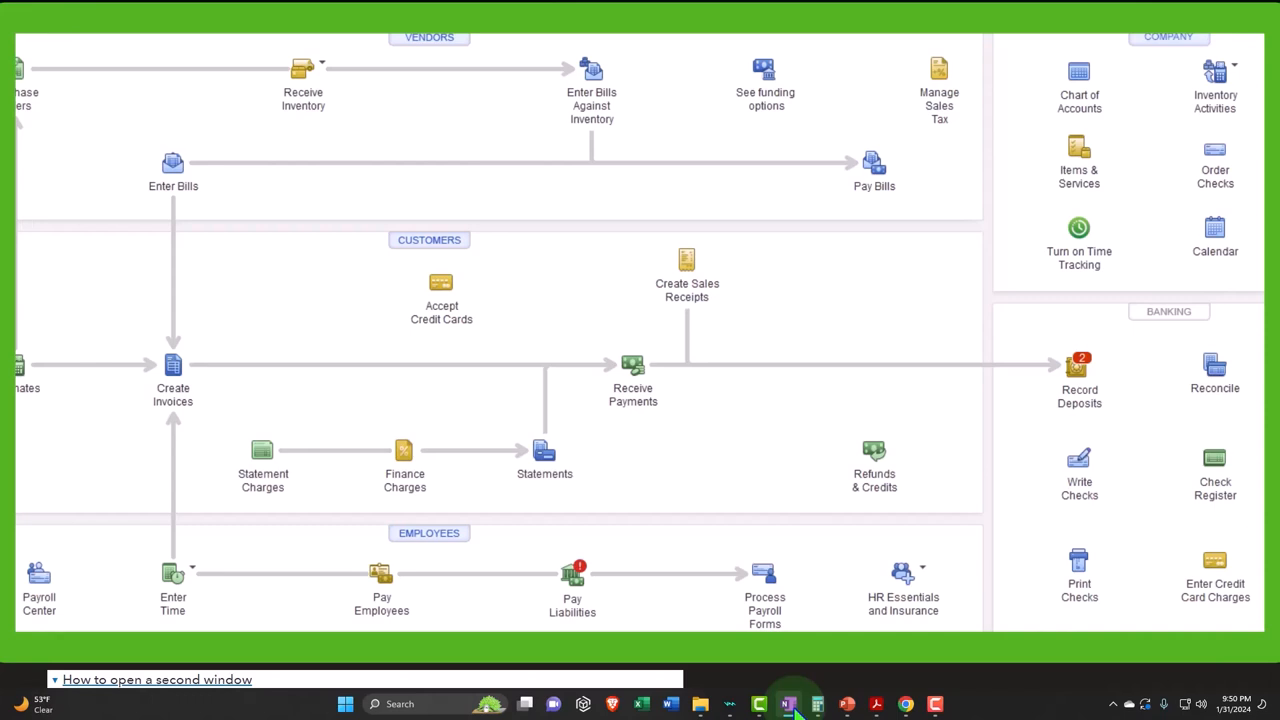
{"action": "mouse_move", "coordinate": [441, 278]}
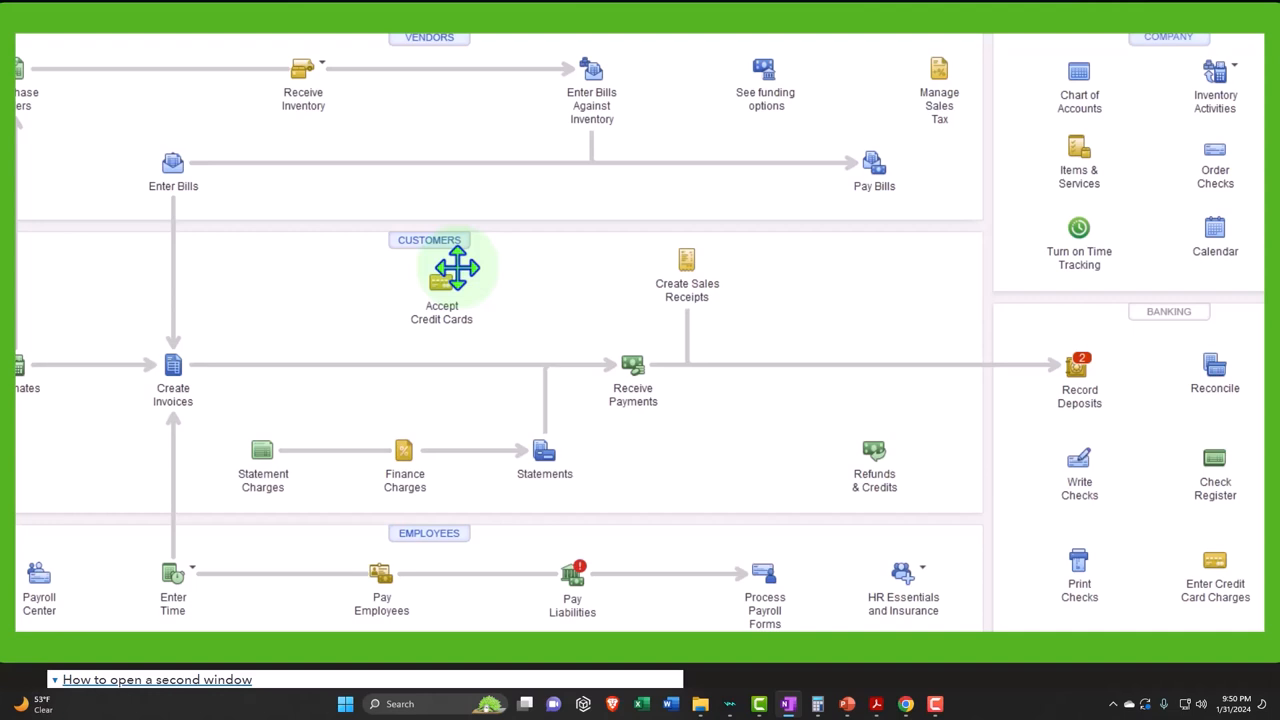
{"action": "mouse_move", "coordinate": [1139, 345]}
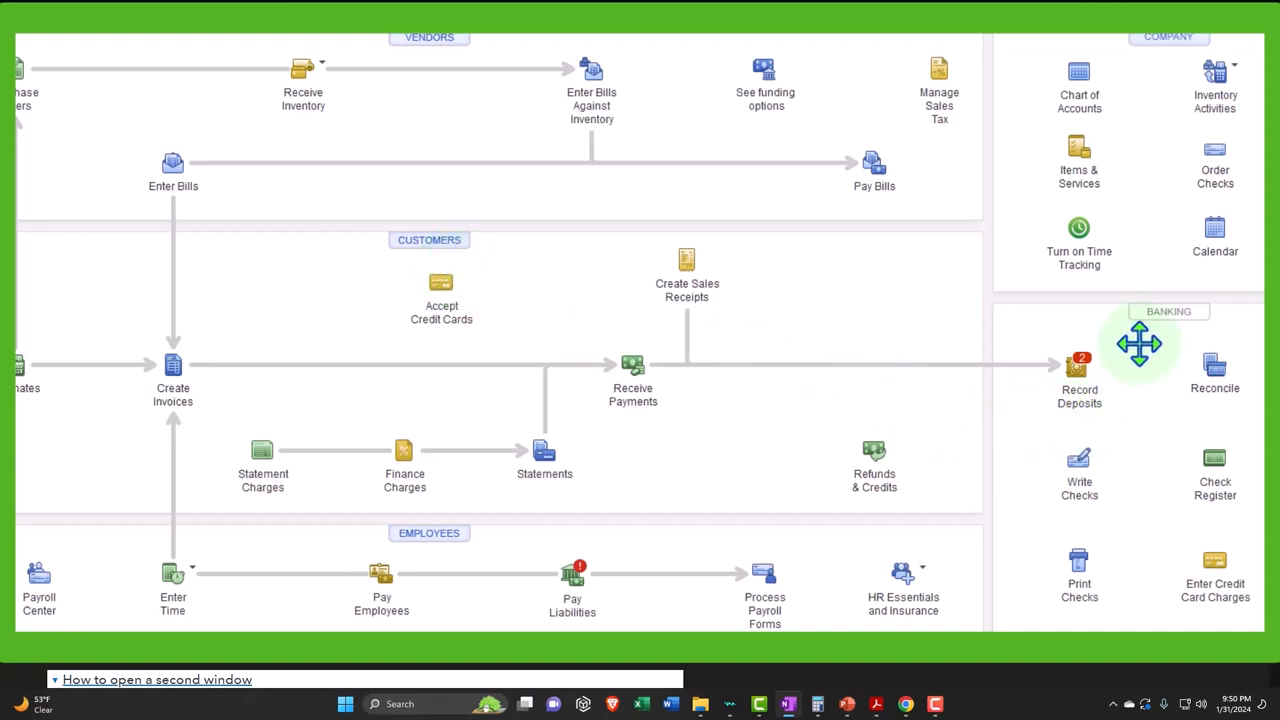
{"action": "mouse_move", "coordinate": [1022, 359]}
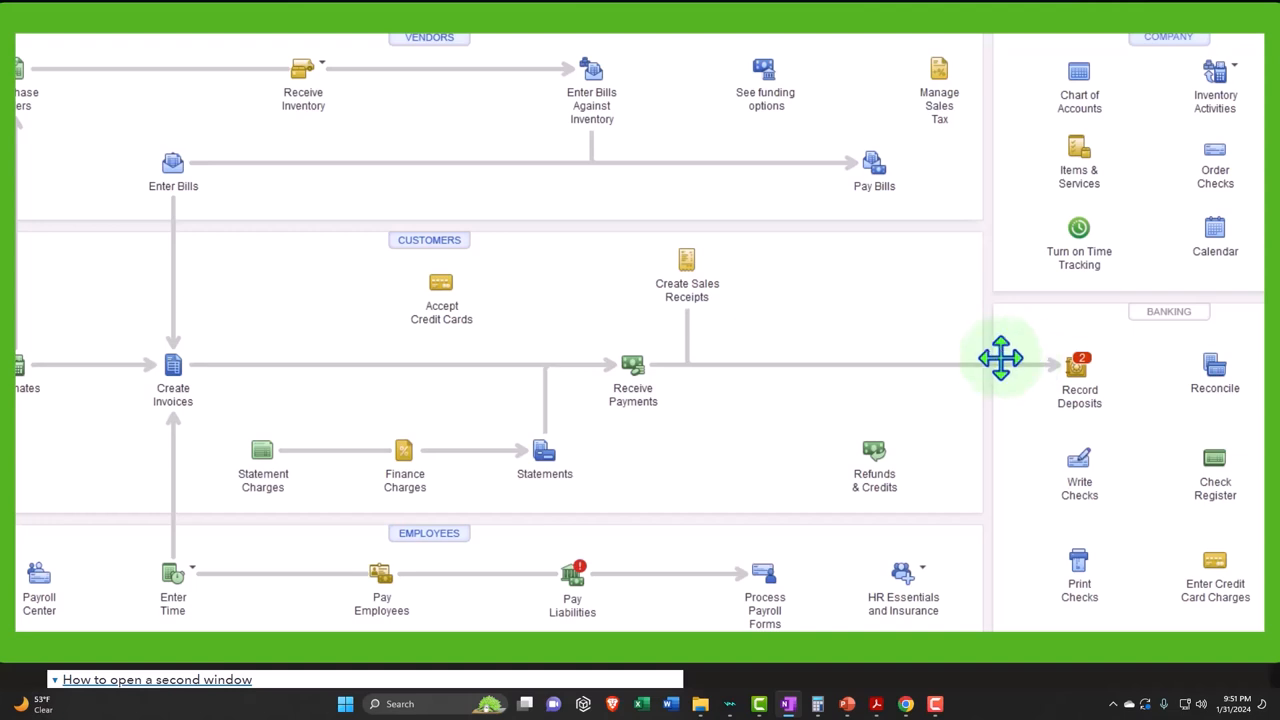
{"action": "mouse_move", "coordinate": [755, 291]}
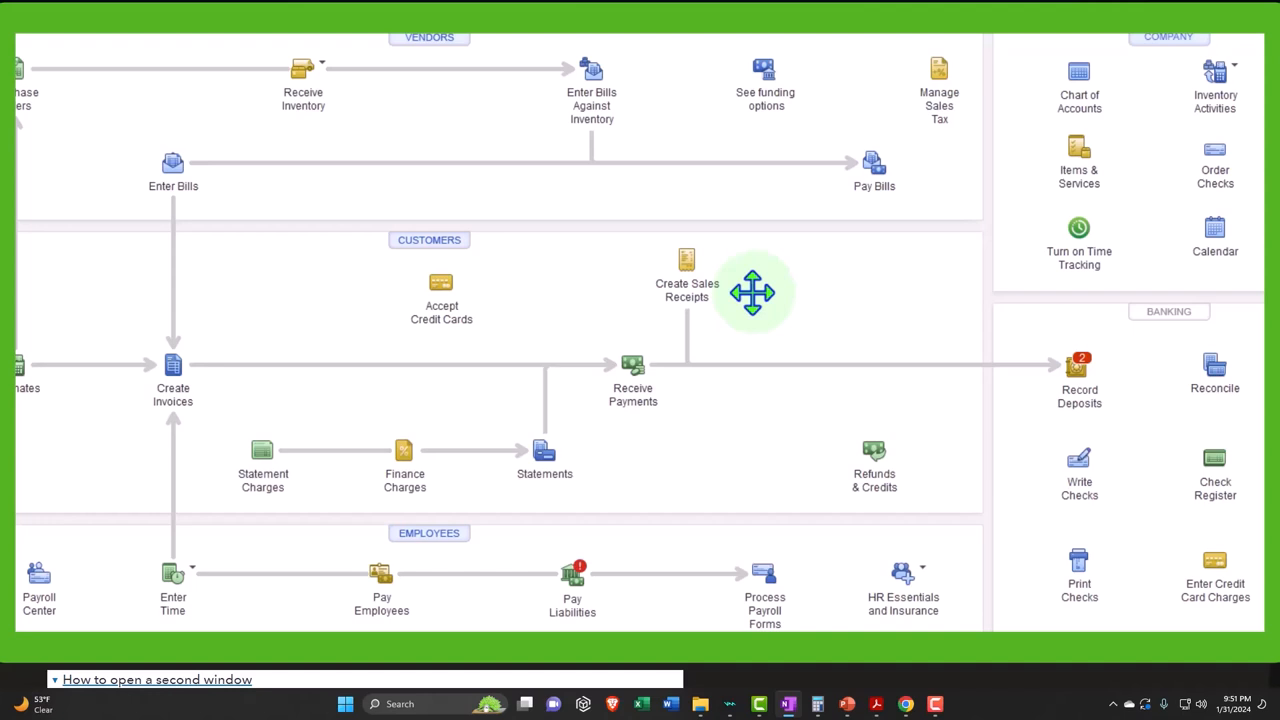
{"action": "mouse_move", "coordinate": [650, 230]}
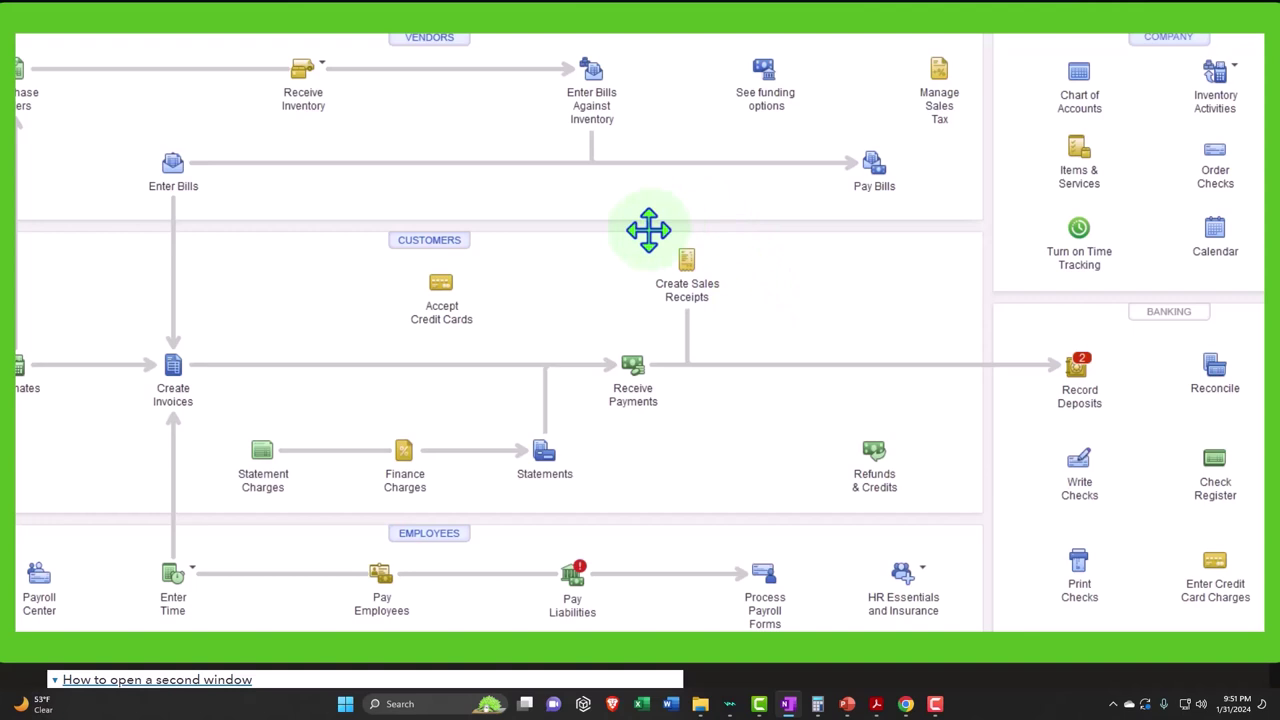
{"action": "mouse_move", "coordinate": [649, 330]}
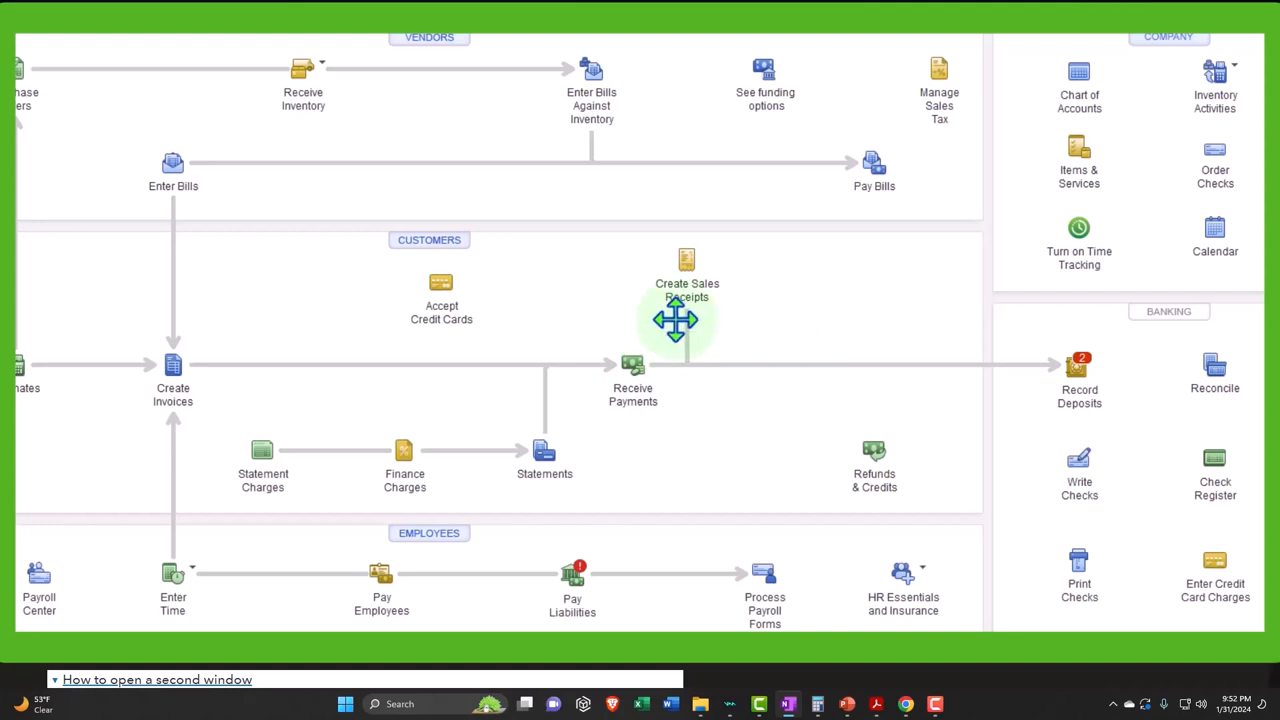
{"action": "mouse_move", "coordinate": [727, 375]}
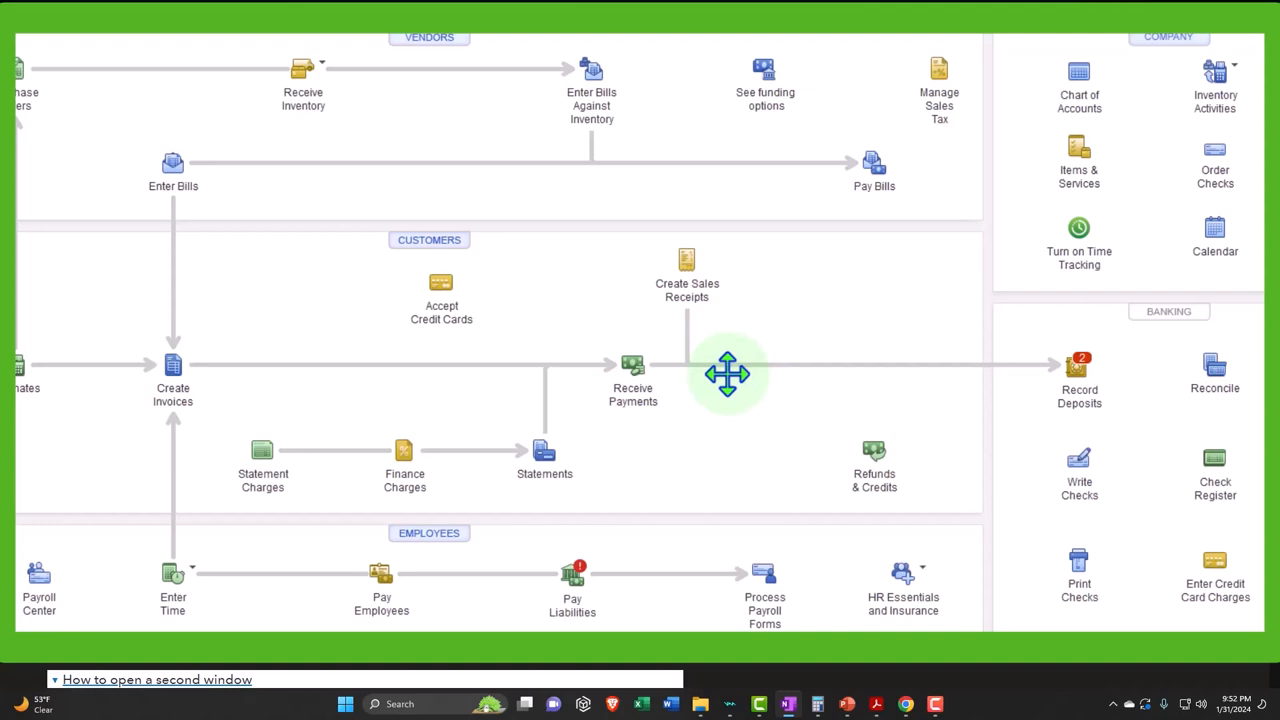
{"action": "mouse_move", "coordinate": [1060, 397]}
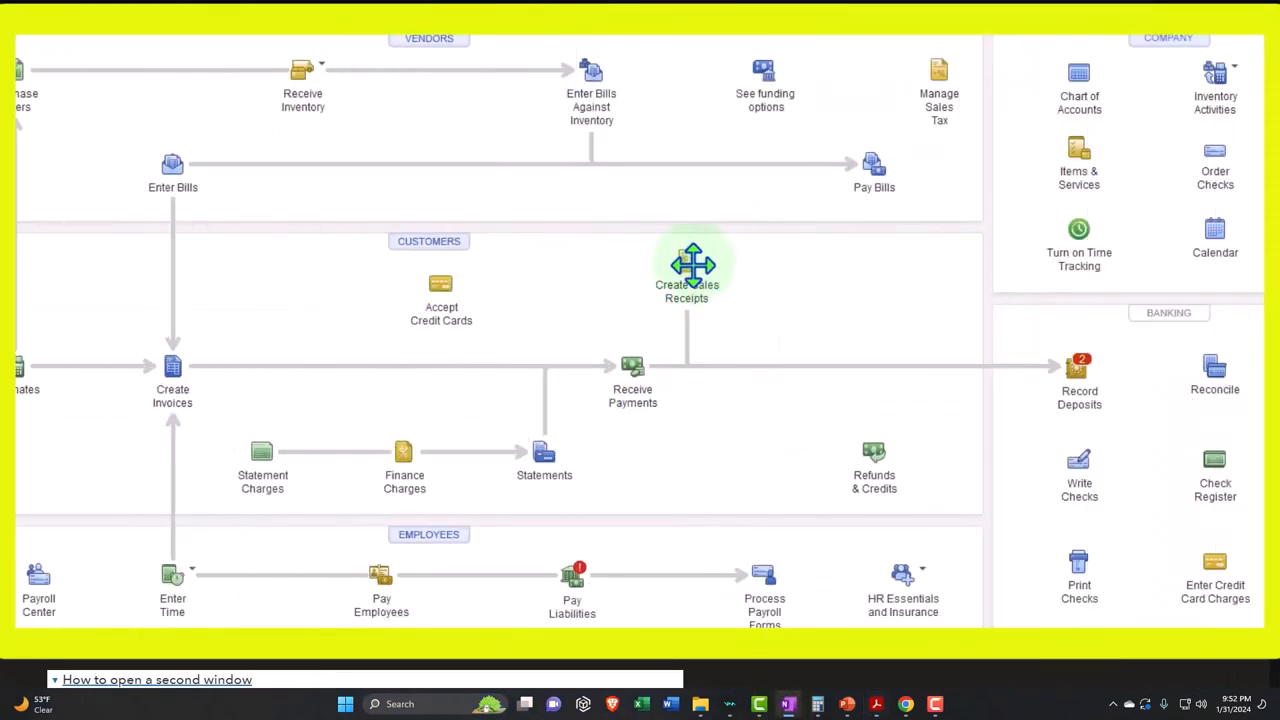
{"action": "mouse_move", "coordinate": [719, 353]}
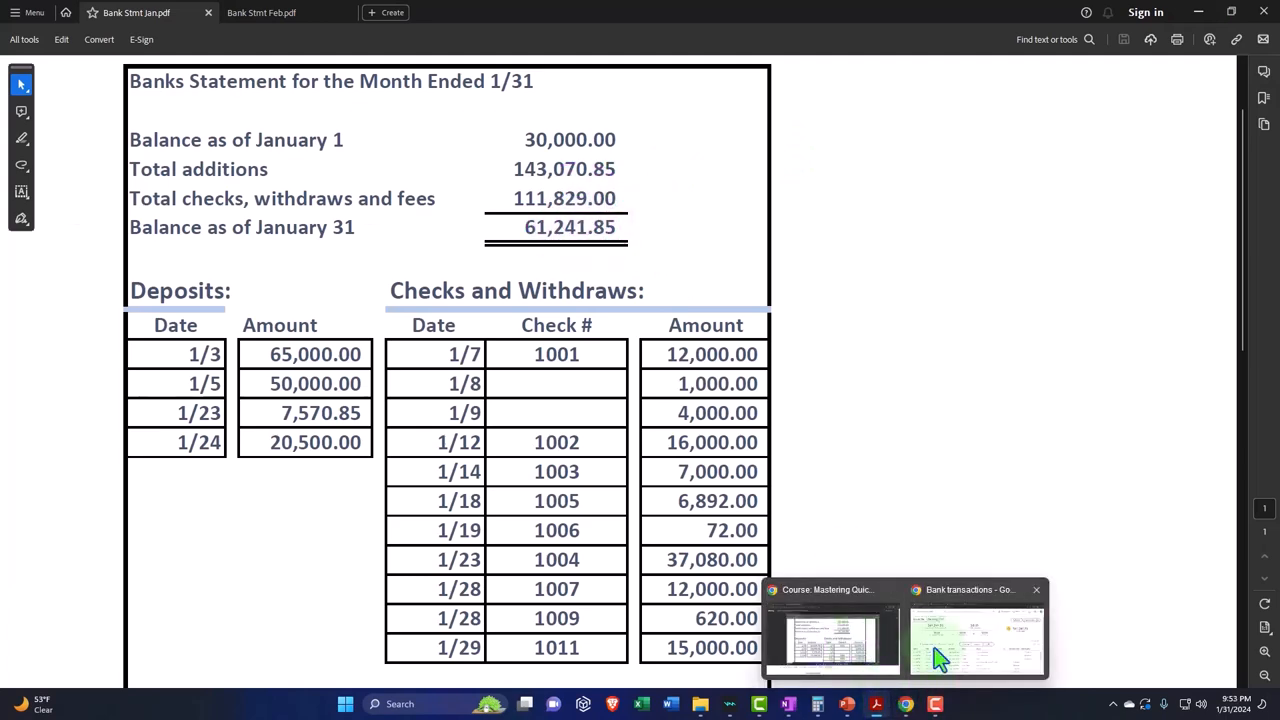
{"action": "left_click", "coordinate": [972, 640]}
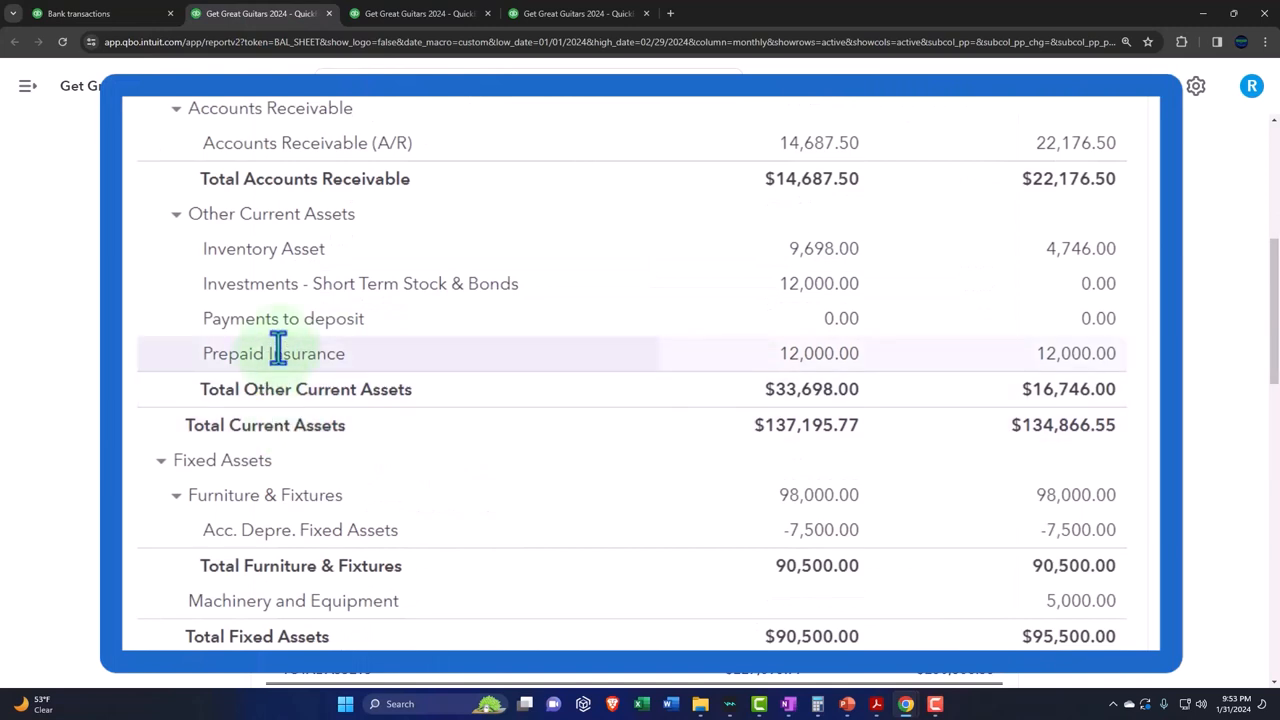
{"action": "mouse_move", "coordinate": [827, 333]}
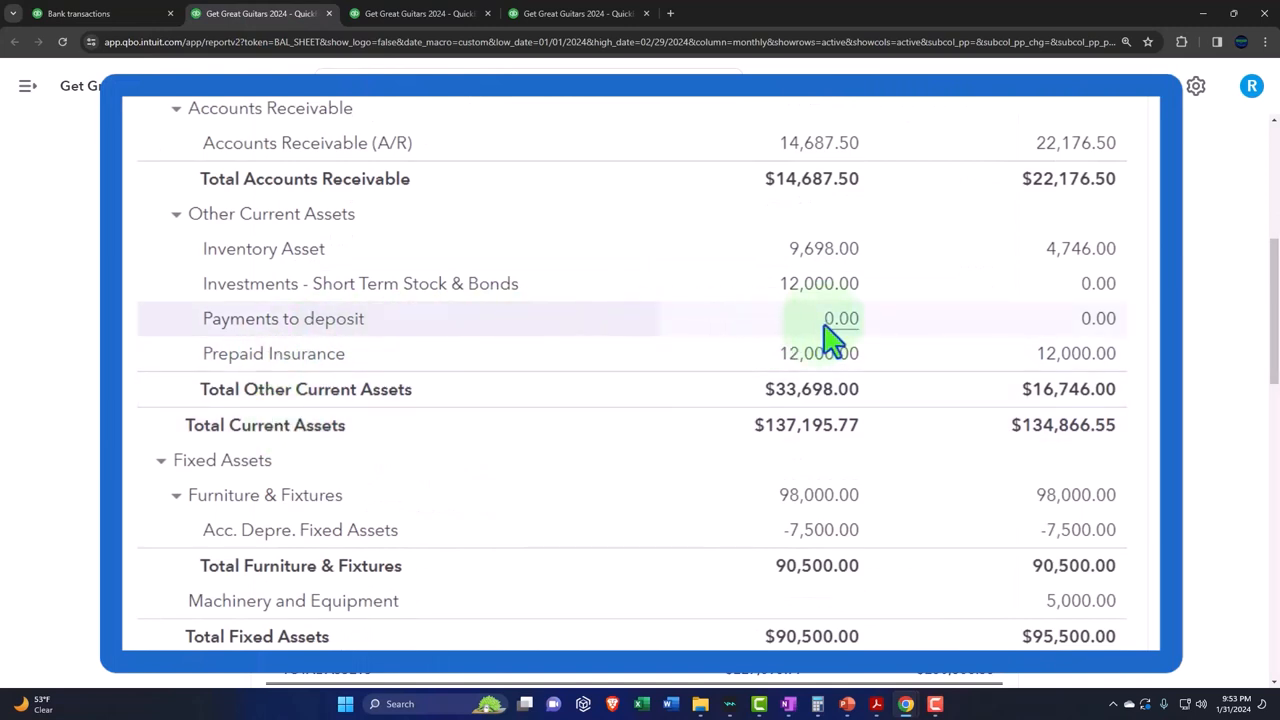
{"action": "left_click", "coordinate": [840, 318]}
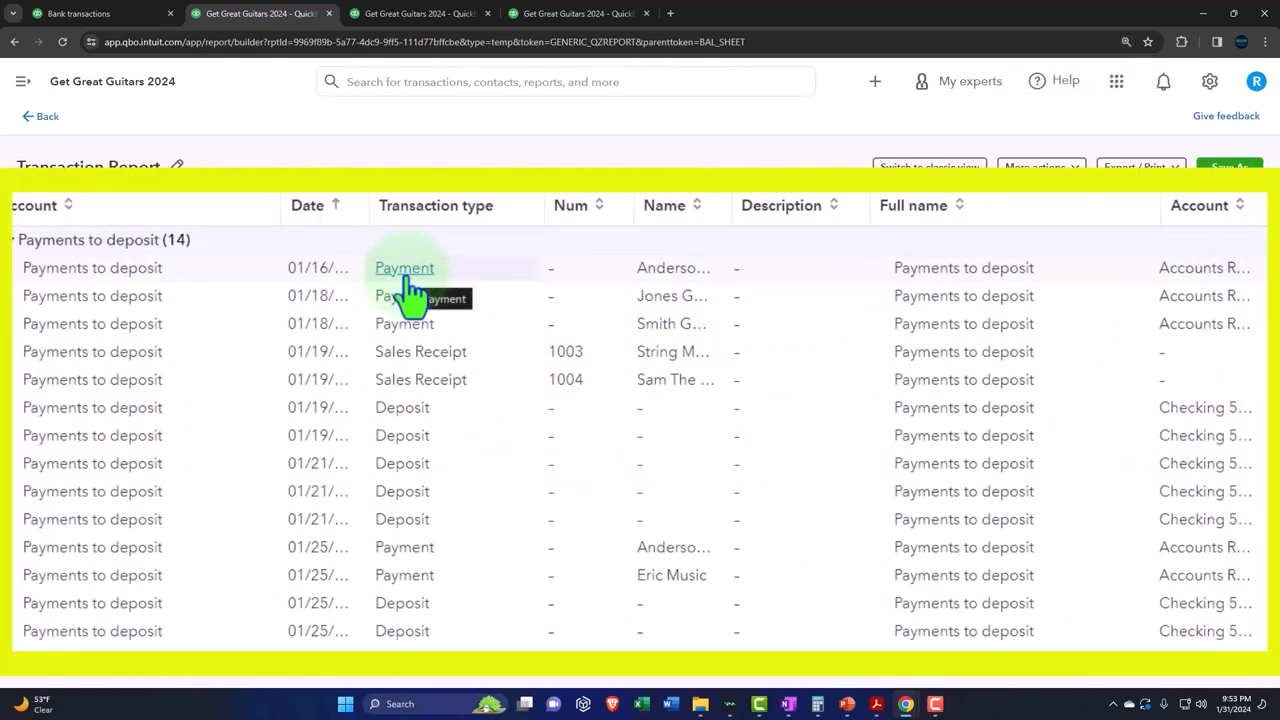
{"action": "mouse_move", "coordinate": [420, 358]}
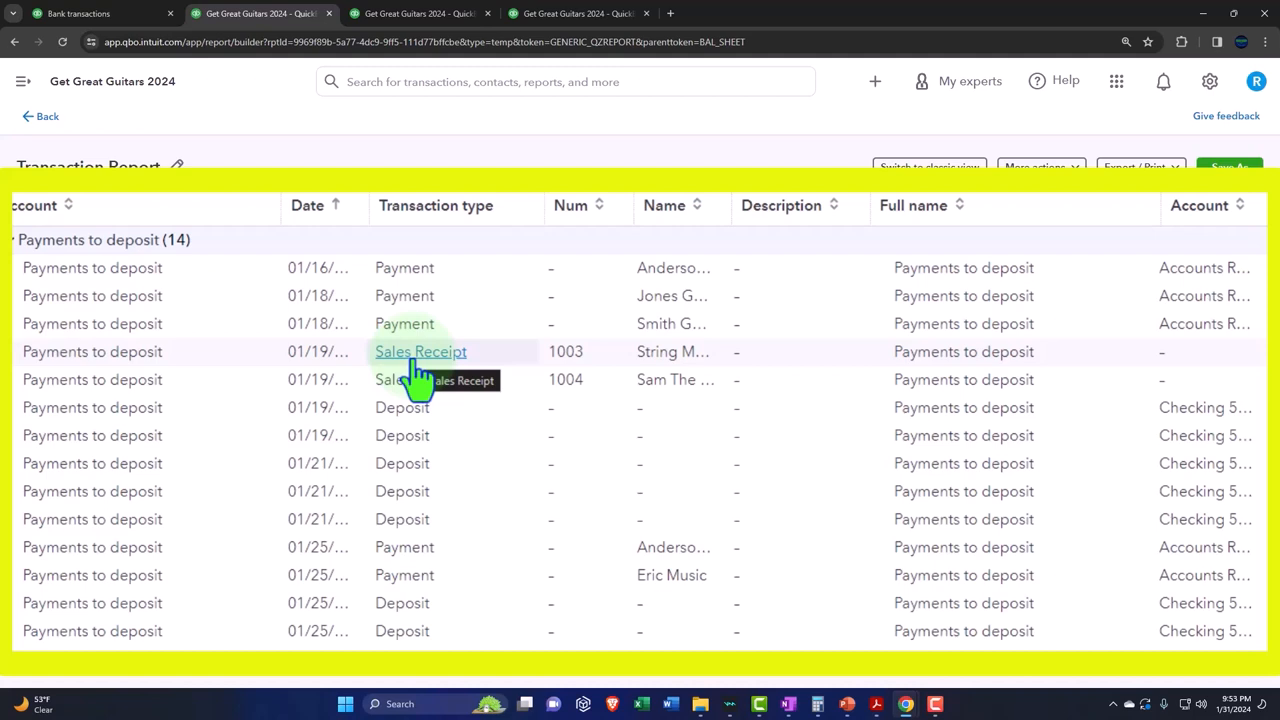
{"action": "mouse_move", "coordinate": [401, 413]}
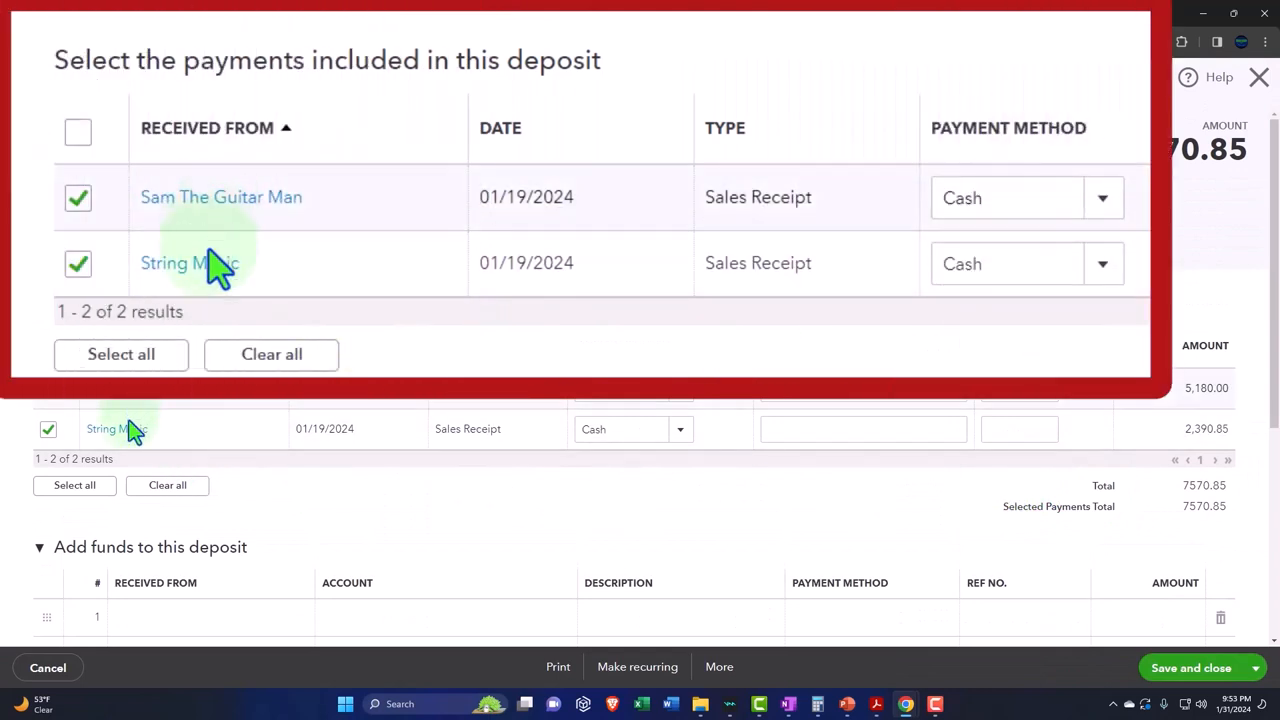
{"action": "mouse_move", "coordinate": [445, 305]}
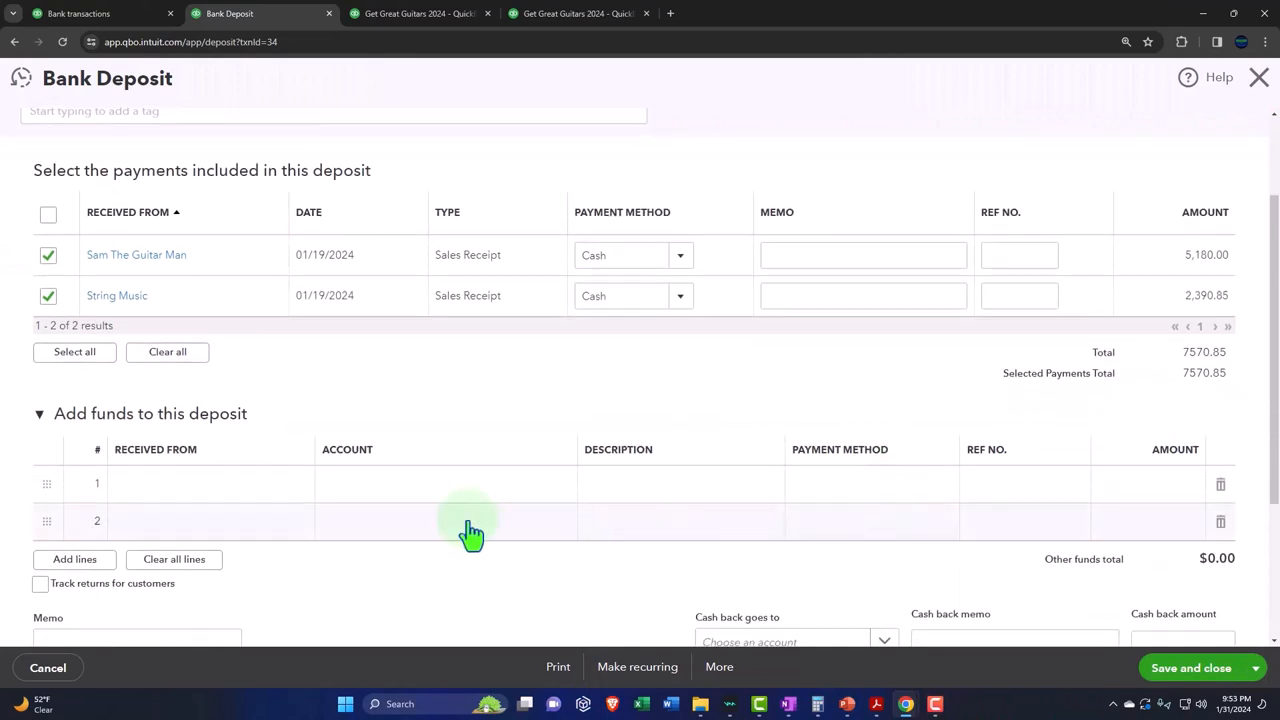
Add a Bank fees & service charges line of -50.00, then close the deposit without saving
{"action": "left_click", "coordinate": [445, 483]}
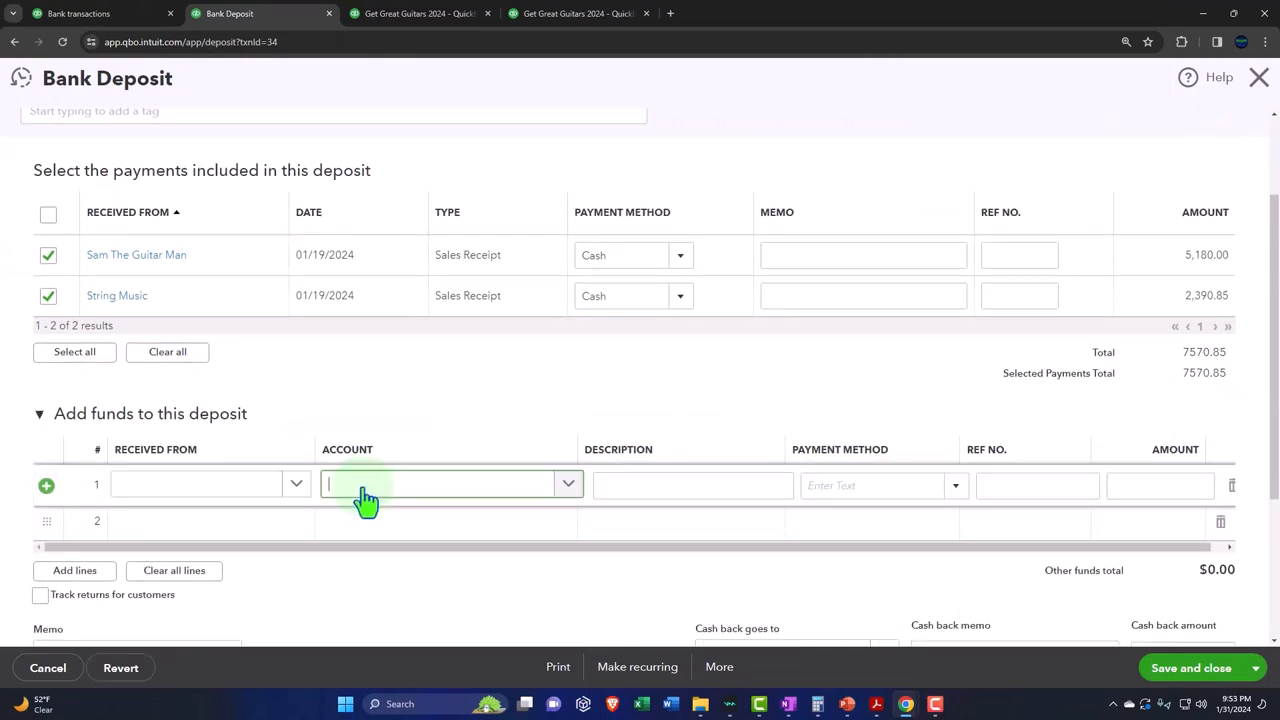
{"action": "type", "text": "b"}
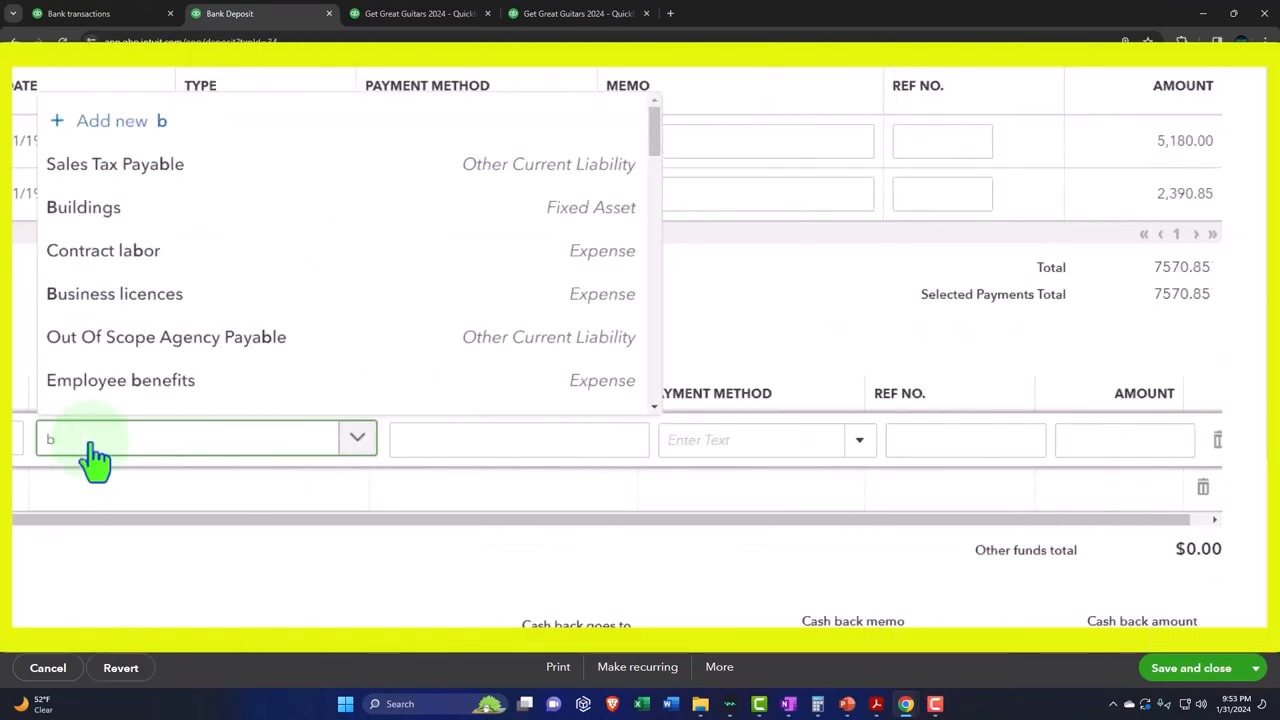
{"action": "type", "text": "an"}
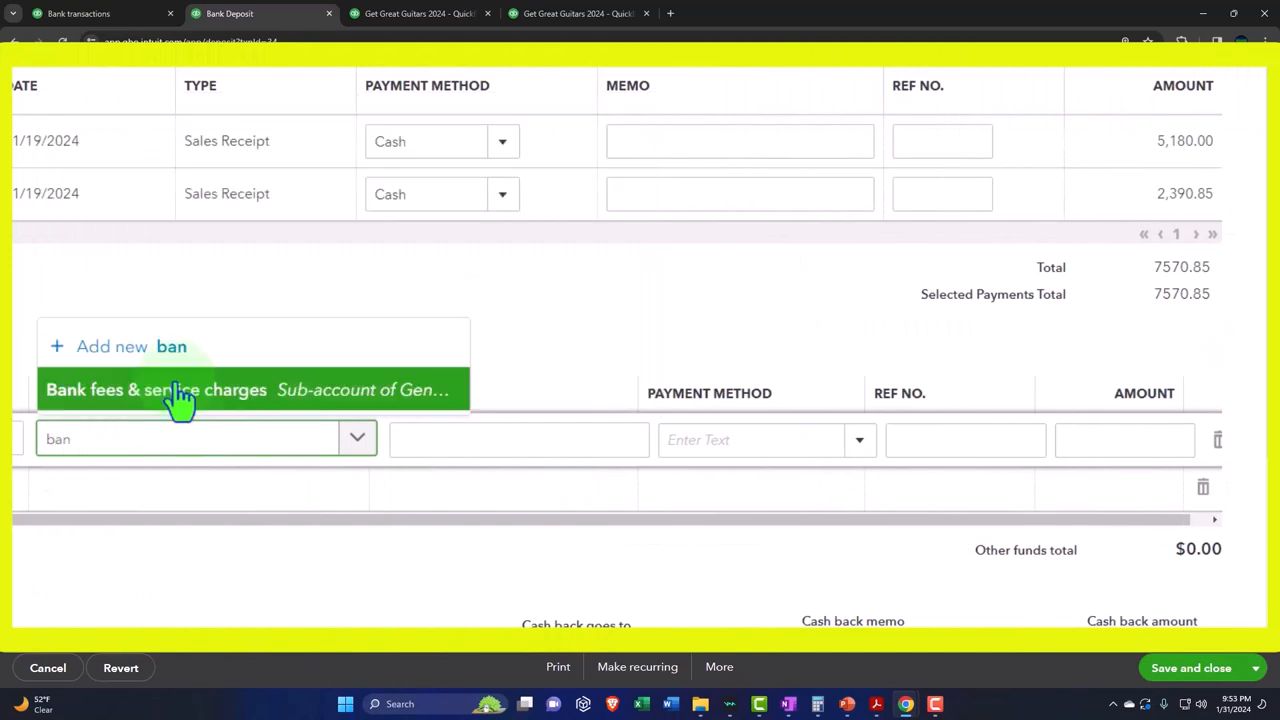
{"action": "left_click", "coordinate": [155, 389]}
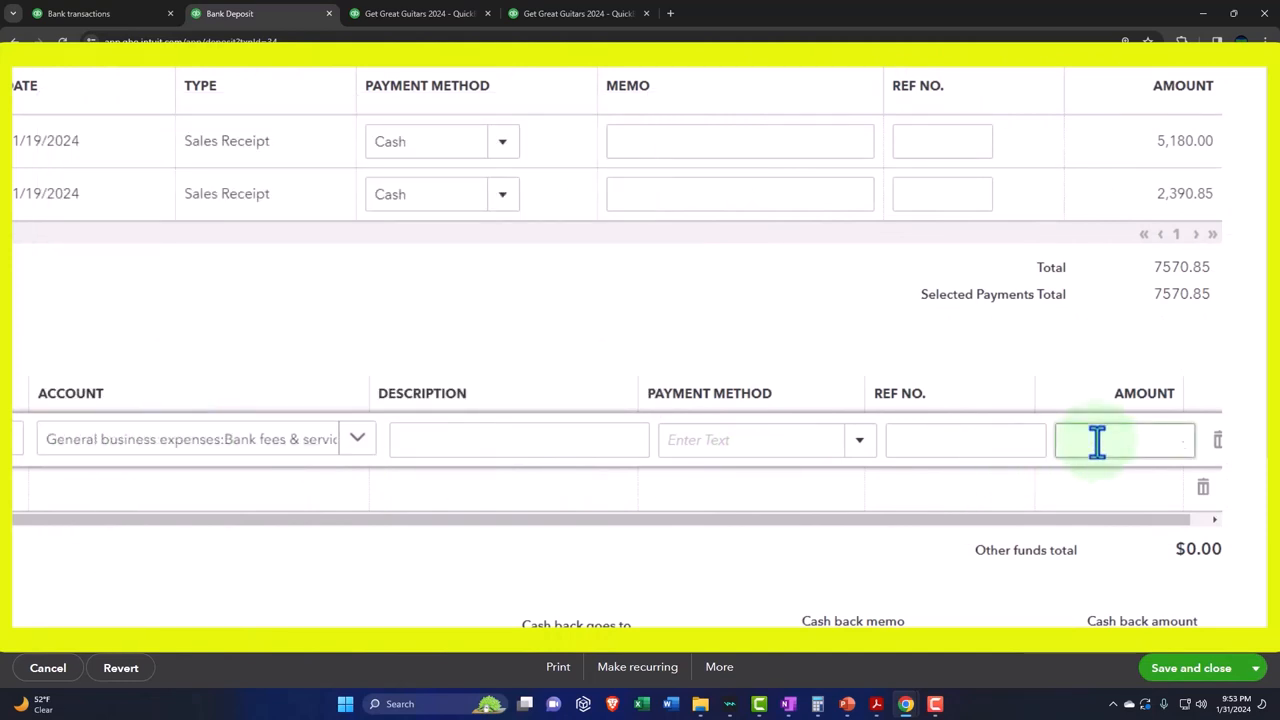
{"action": "type", "text": "-50.00"}
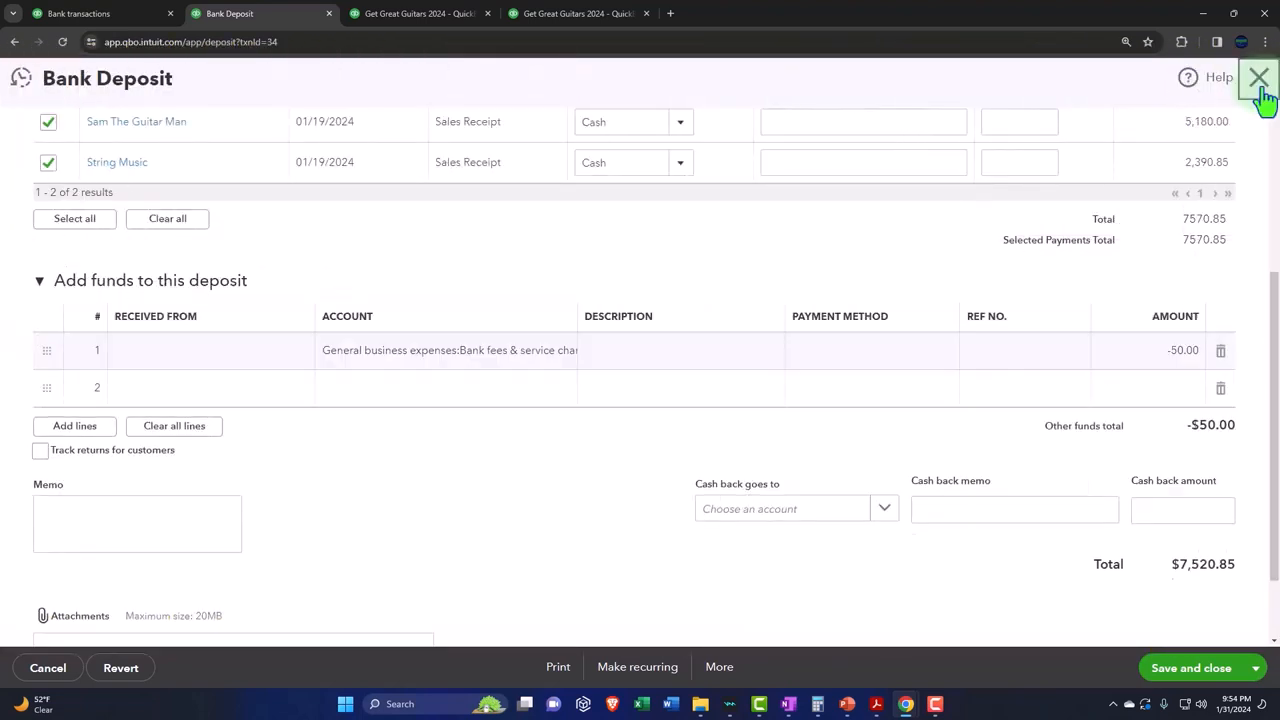
{"action": "left_click", "coordinate": [1255, 77]}
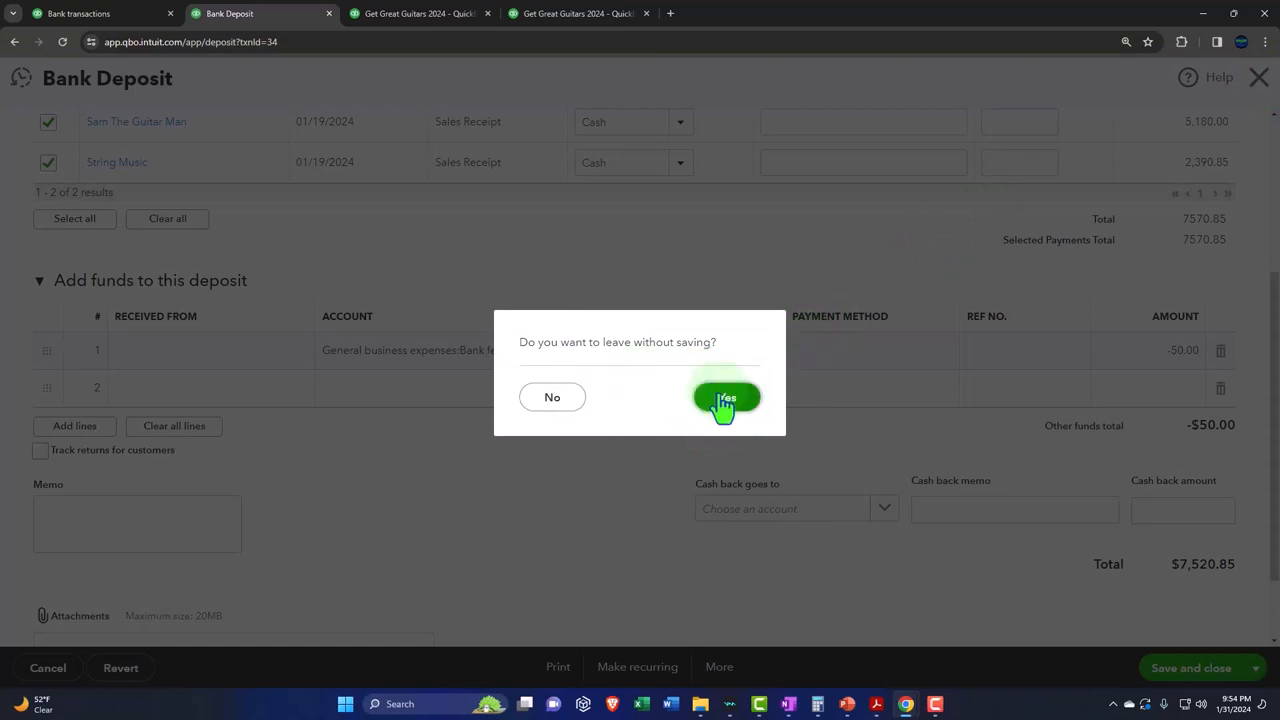
{"action": "left_click", "coordinate": [725, 397]}
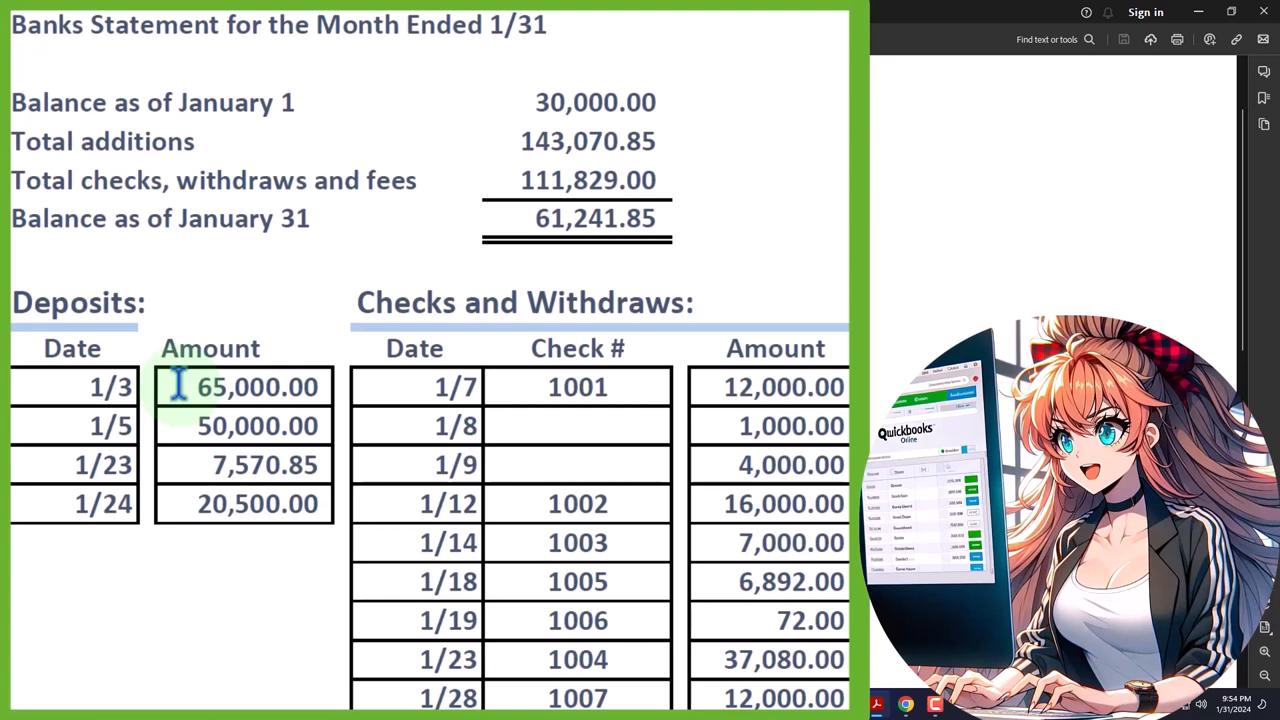
Highlight the 65,000.00 January 3 deposit in Bank Stmt Jan.pdf
{"action": "double_click", "coordinate": [257, 387]}
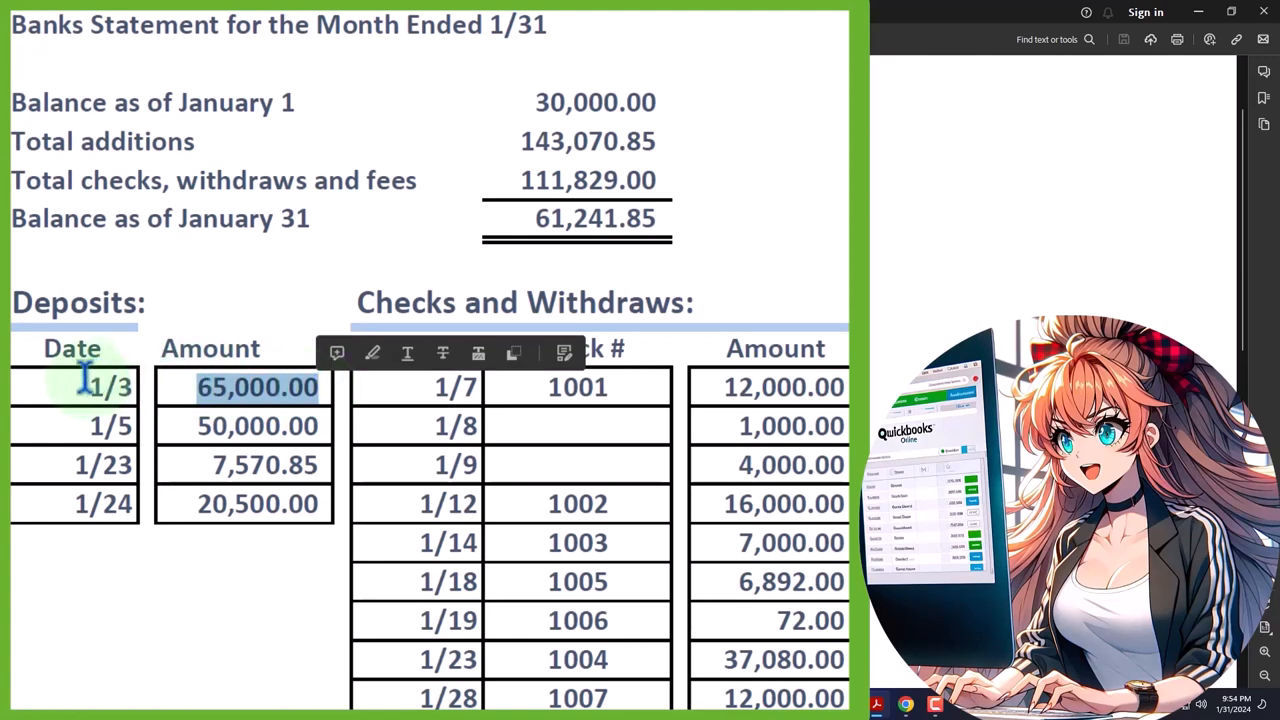
{"action": "left_click", "coordinate": [93, 387]}
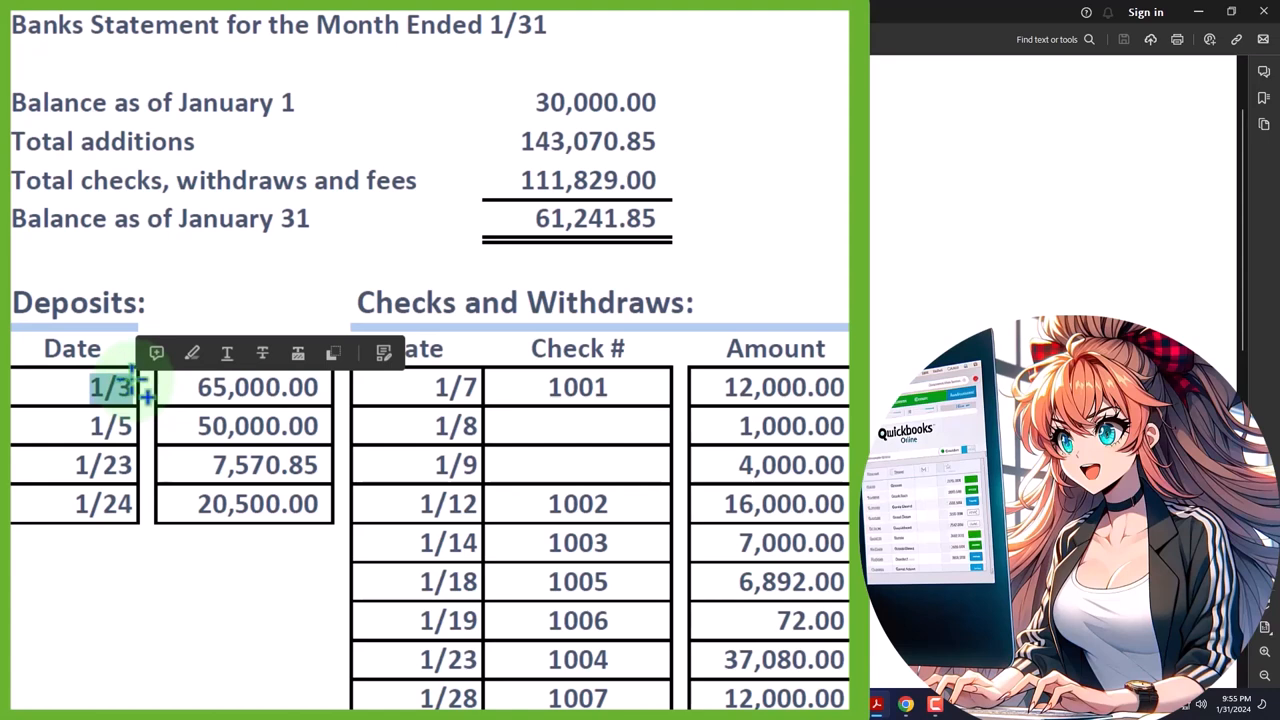
{"action": "mouse_move", "coordinate": [135, 605]}
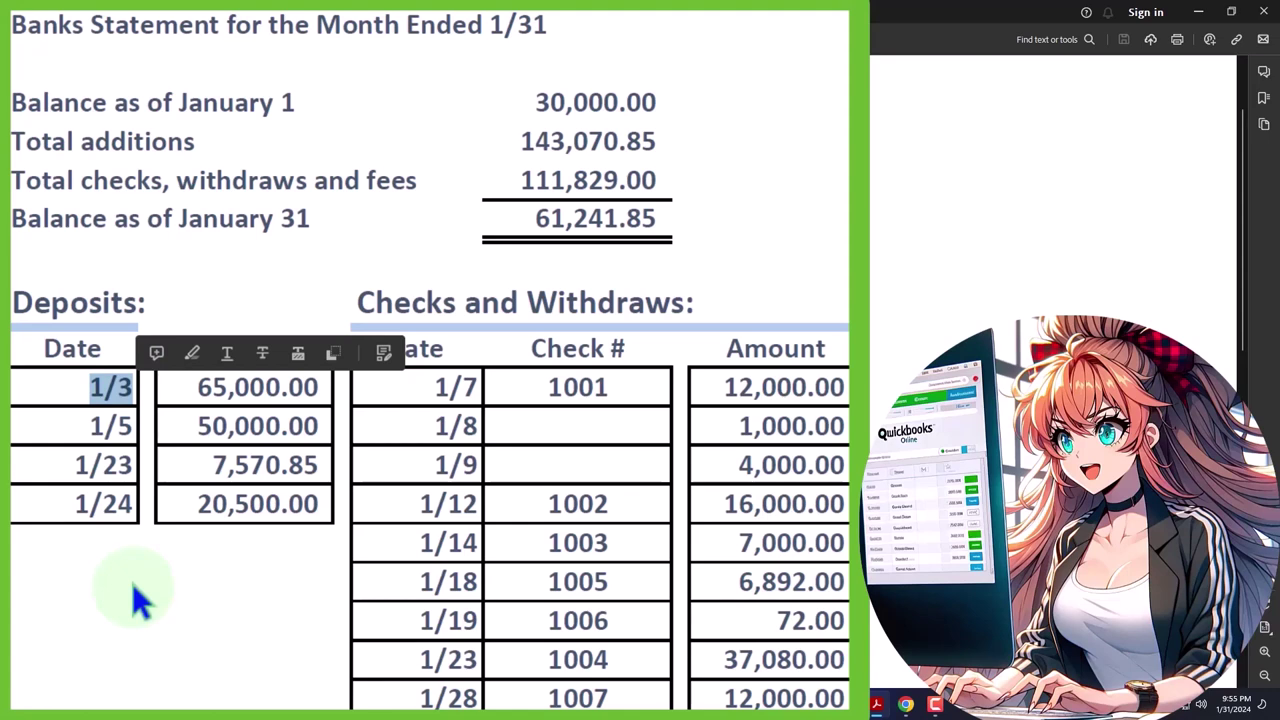
{"action": "left_click", "coordinate": [110, 504]}
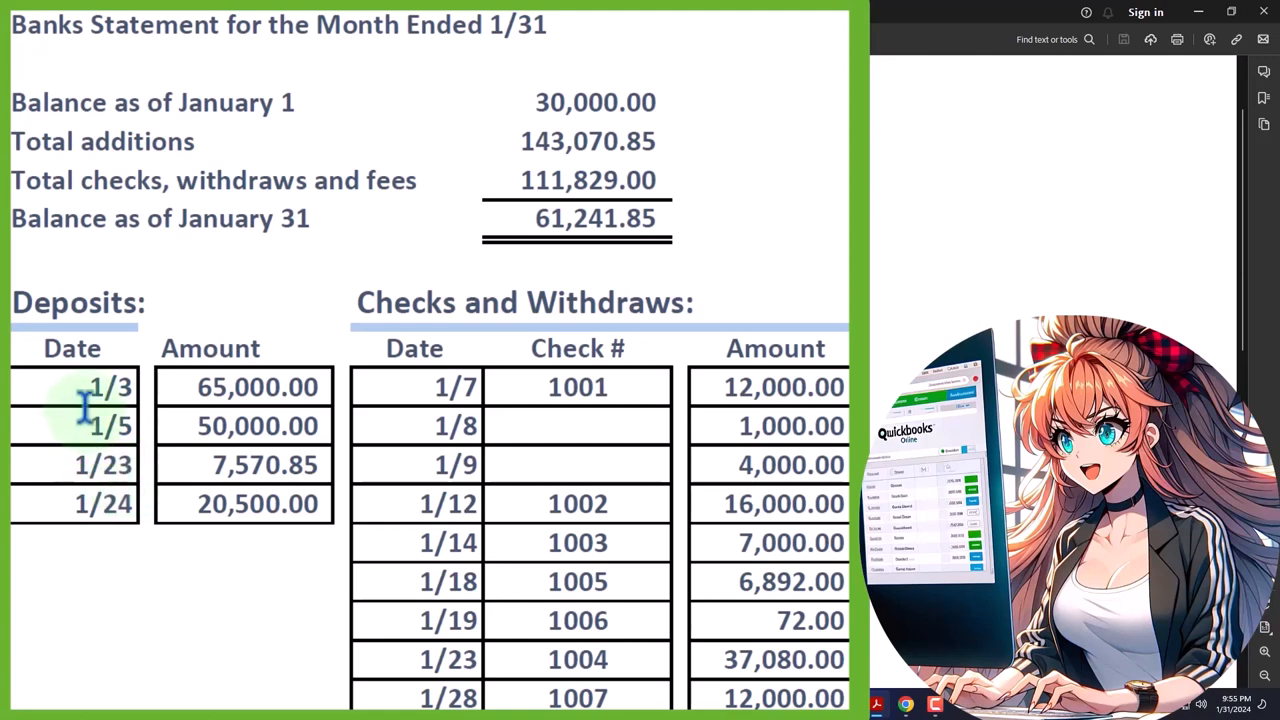
{"action": "double_click", "coordinate": [255, 387]}
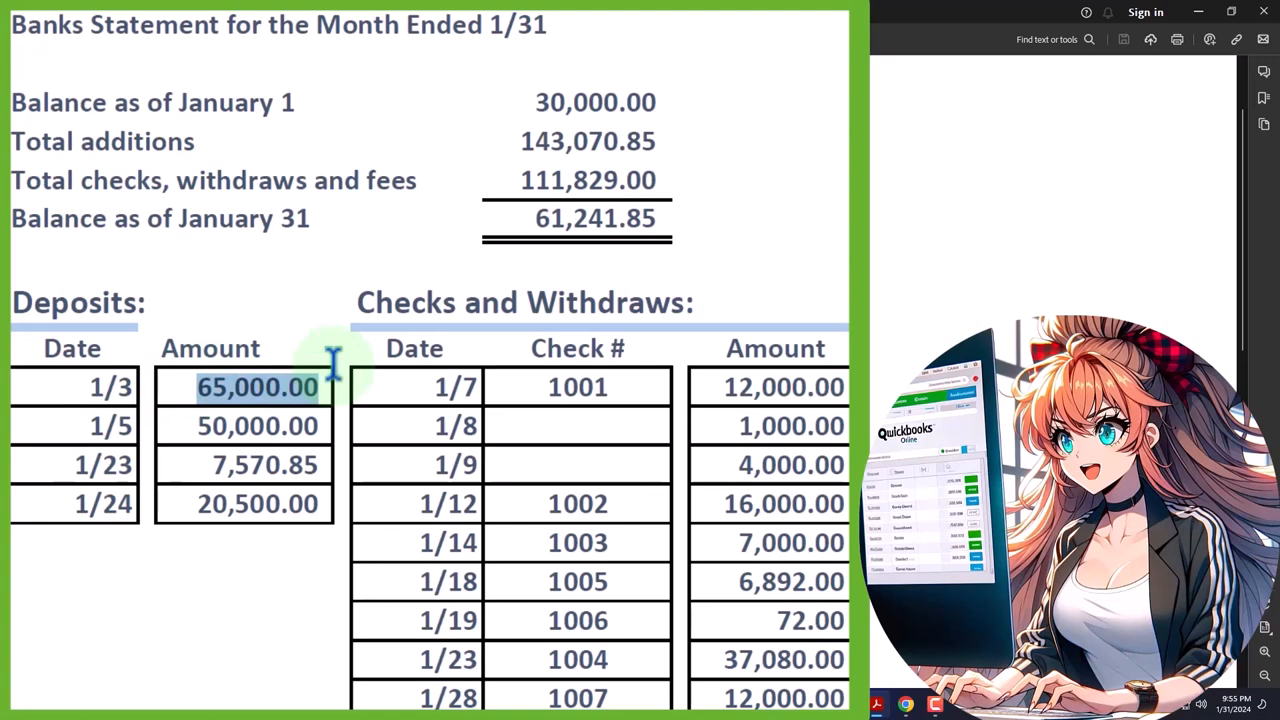